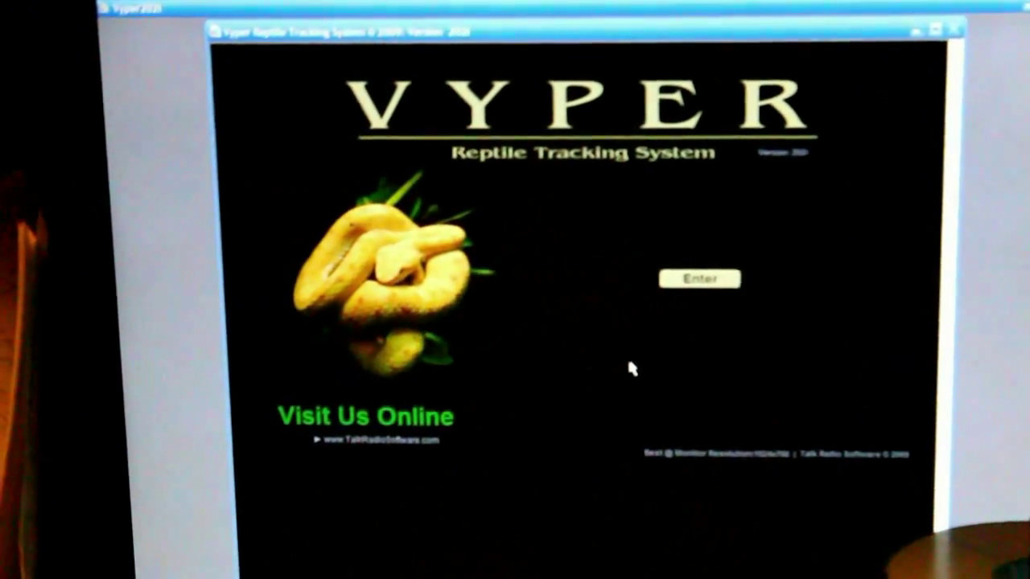
Dismiss the Vyper welcome screen to reach Cleo's ball python main record.
left_click(698, 278)
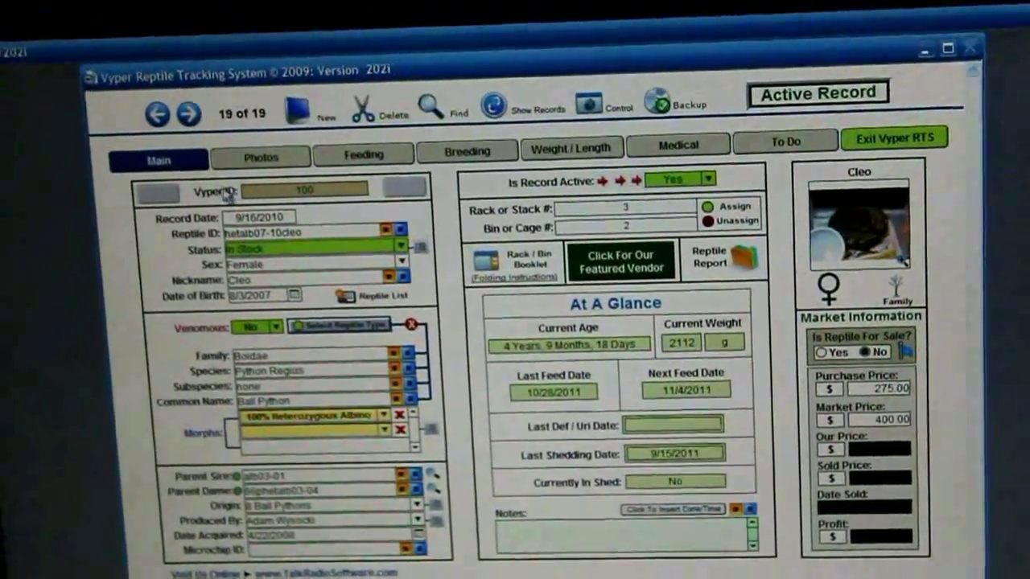
View Cleo's photo gallery, then her two breeding sire introduction entries.
left_click(260, 154)
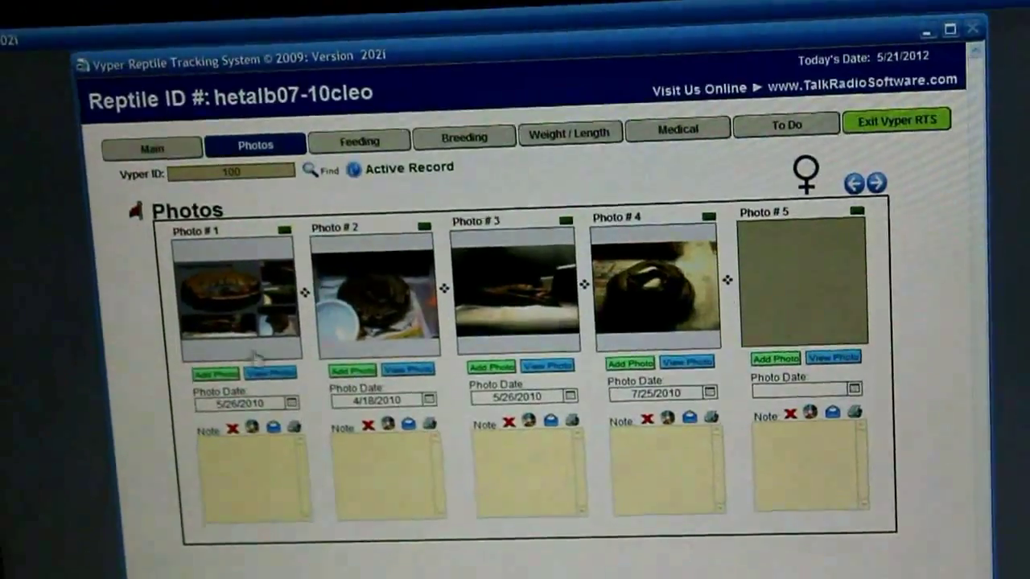
left_click(358, 137)
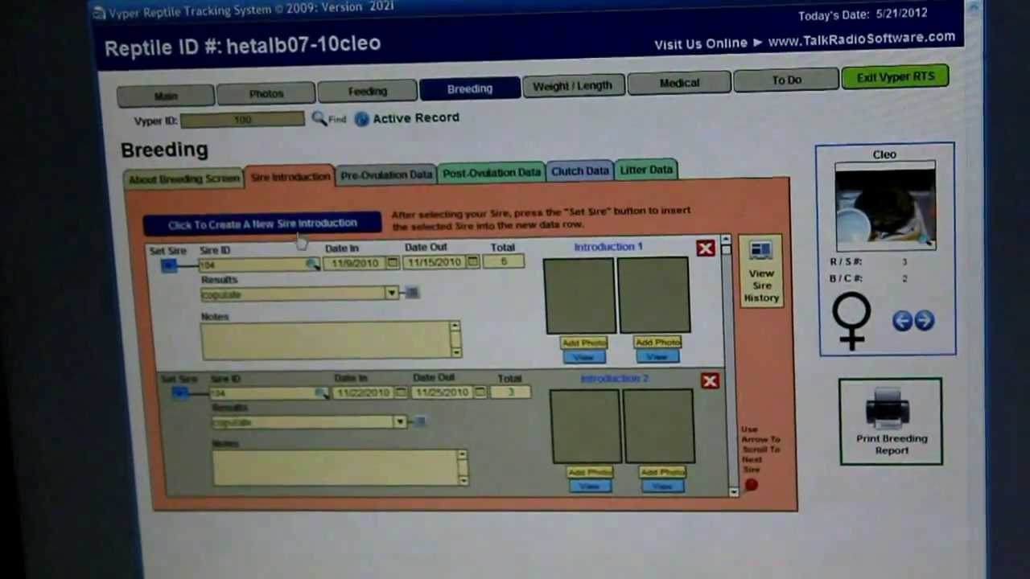
Check Cleo's empty pre-ovulation list, three post-ovulation events, and clutch data with egg photo.
left_click(386, 174)
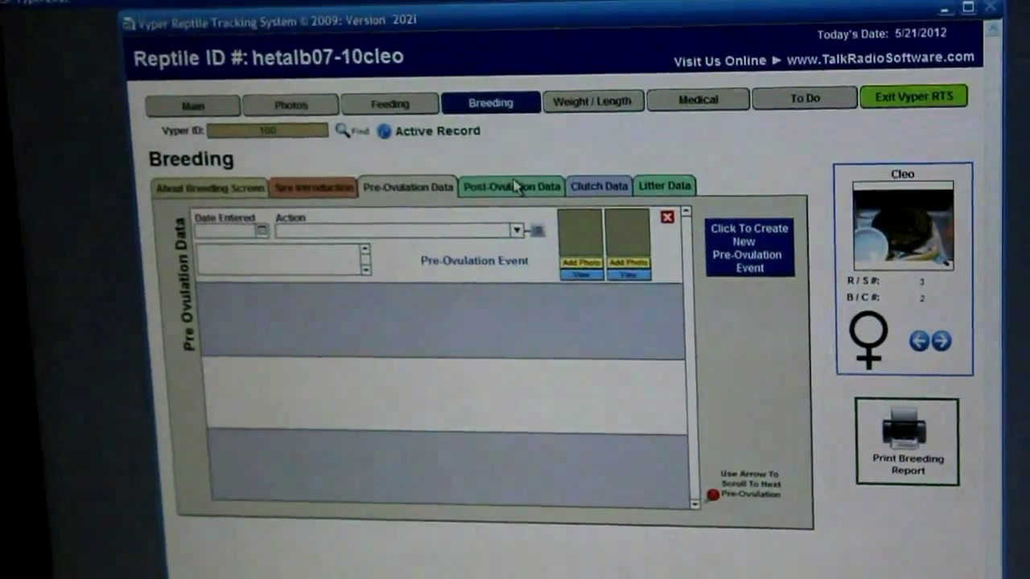
left_click(511, 186)
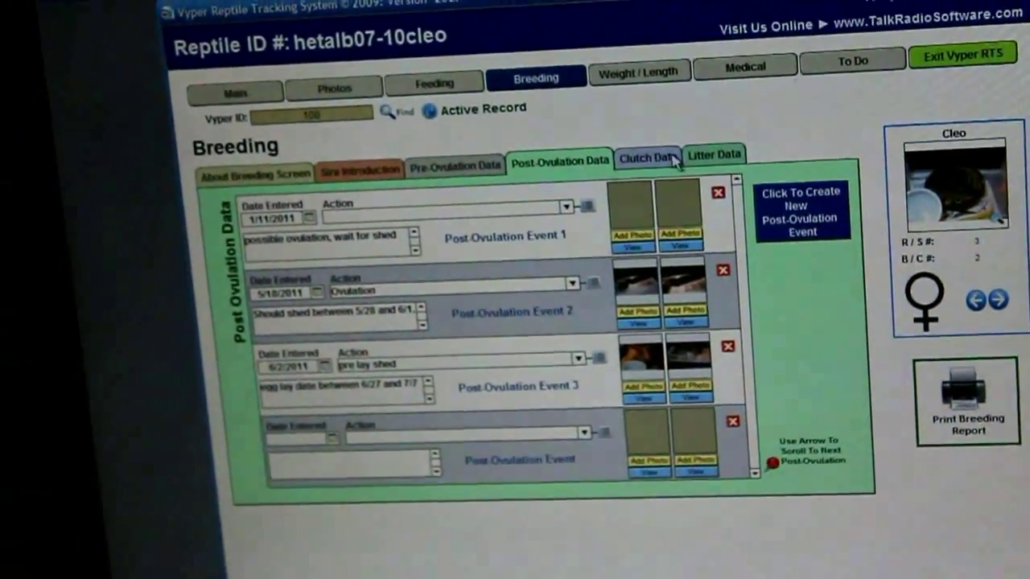
left_click(648, 158)
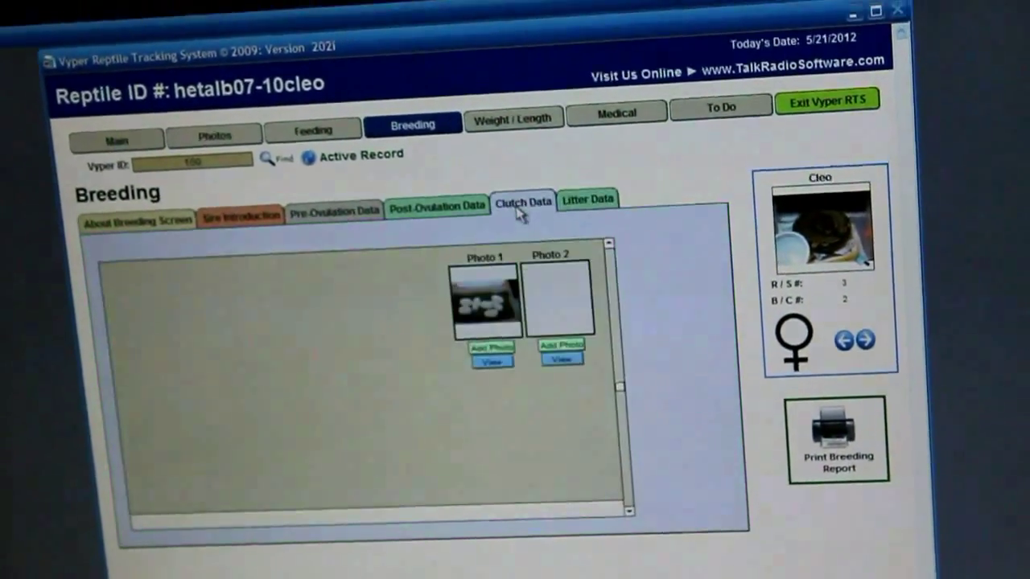
Browse Cleo's six weight/length entries down to the current 2112 g weight, then view medical actions.
left_click(513, 118)
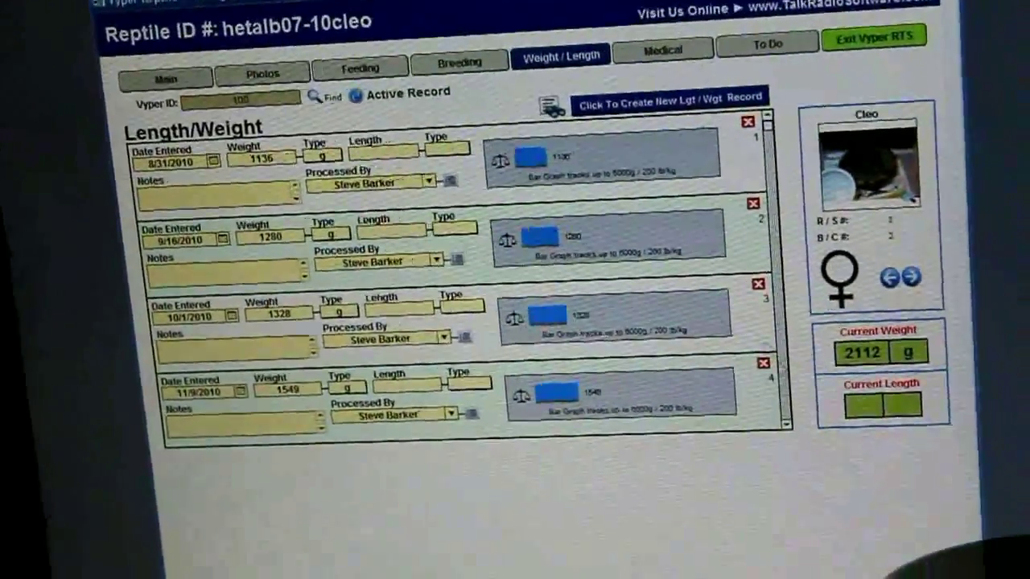
scroll("down", 3)
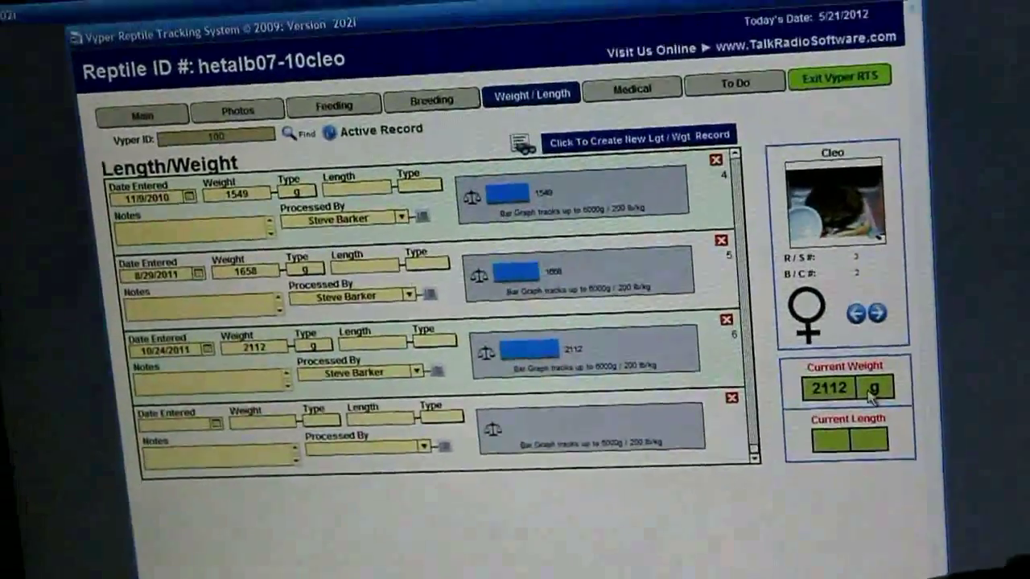
left_click(631, 87)
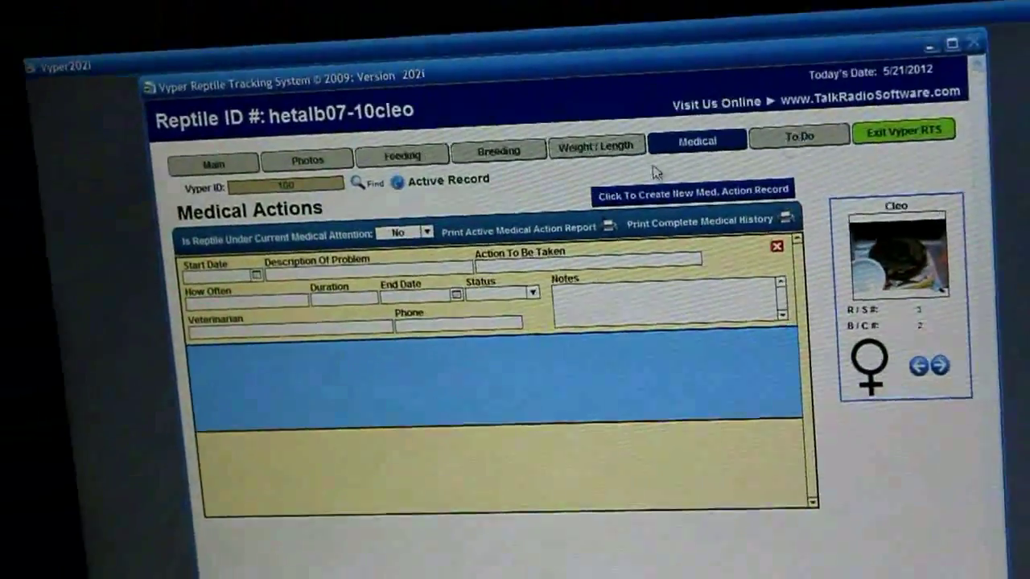
Open and close Cleo's empty to-do list, returning to her main record.
left_click(796, 134)
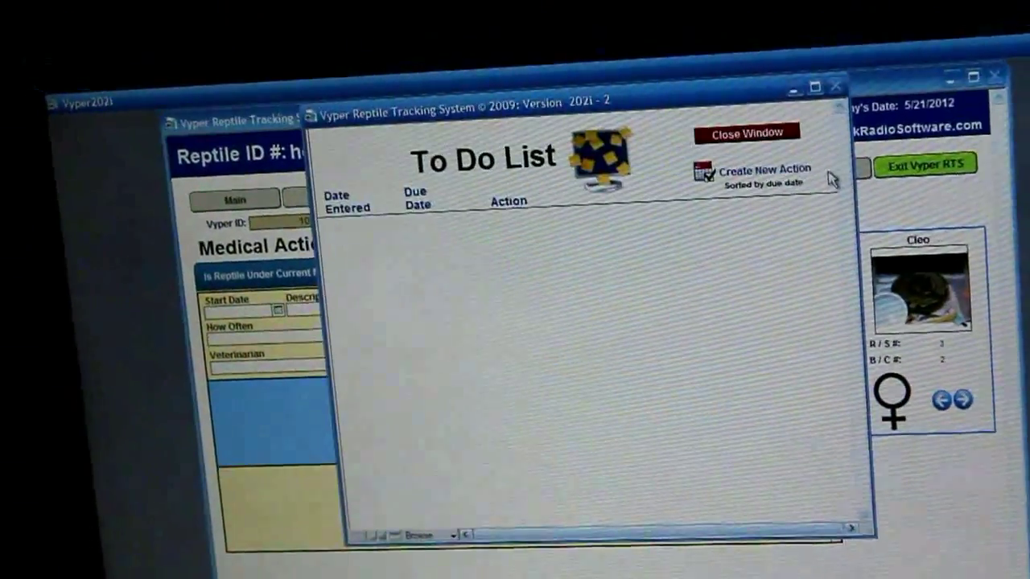
left_click(745, 132)
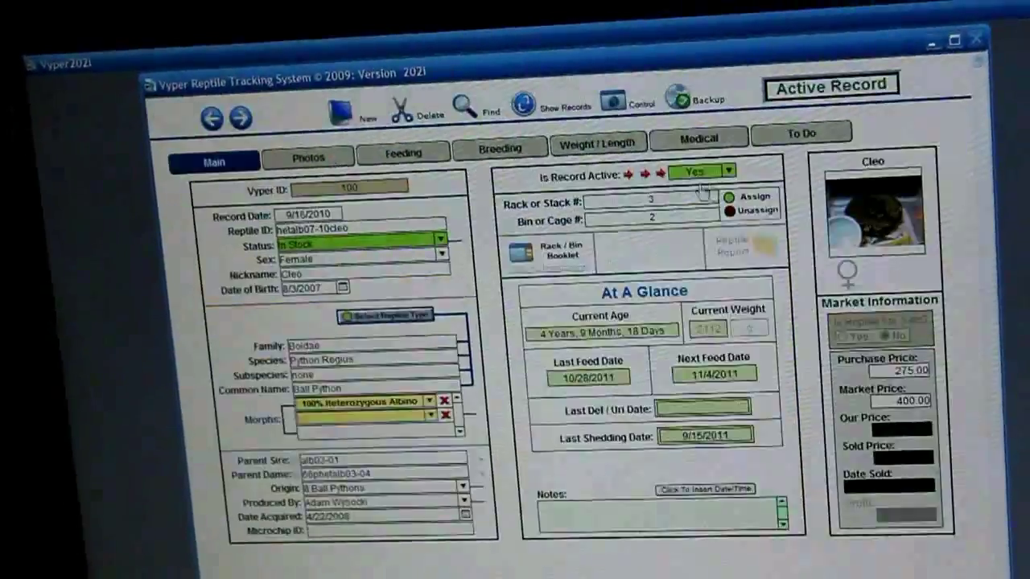
Step back through four earlier ball python records, then bring up the Control Panel.
left_click(212, 109)
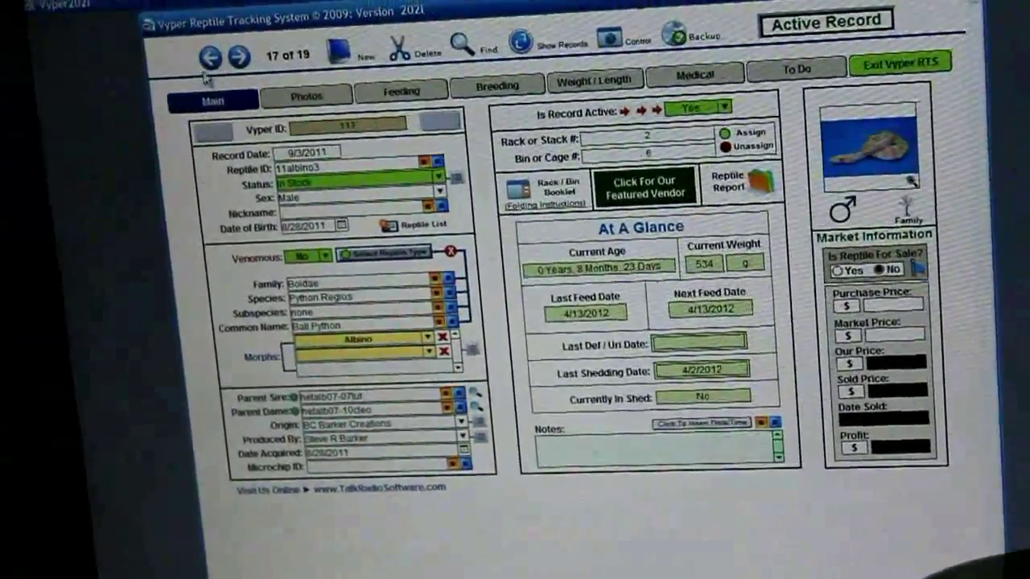
left_click(208, 53)
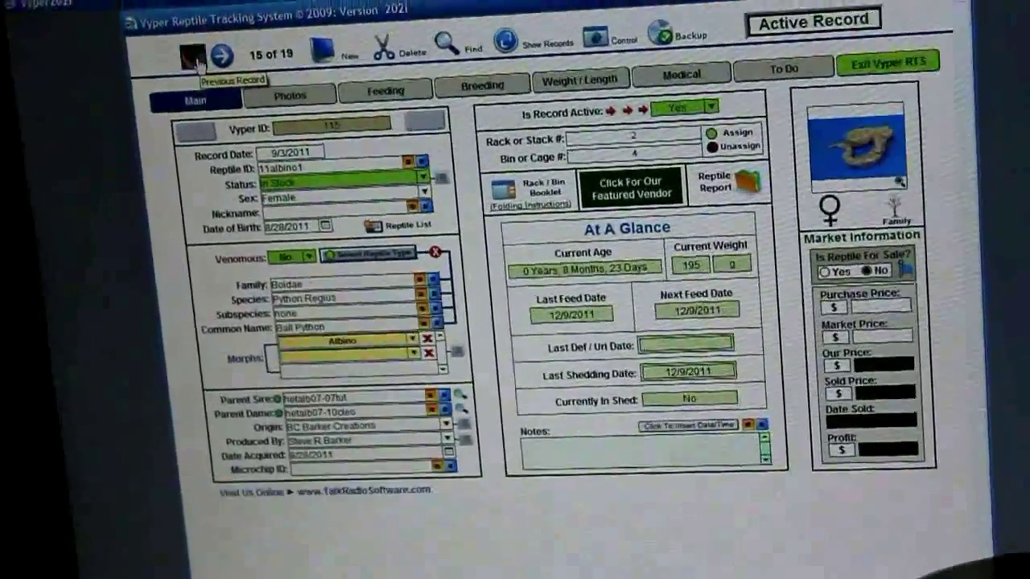
left_click(193, 55)
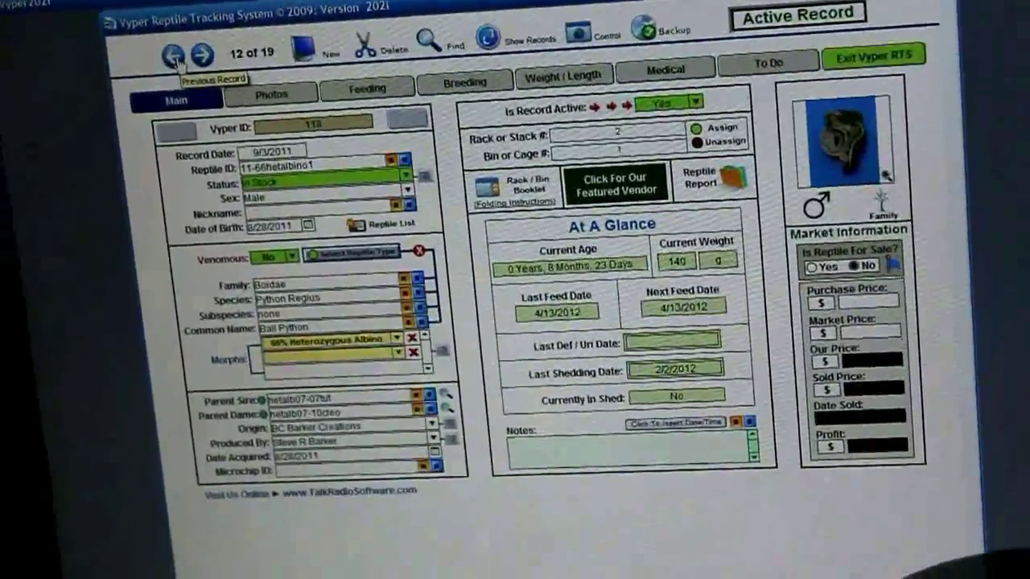
left_click(175, 54)
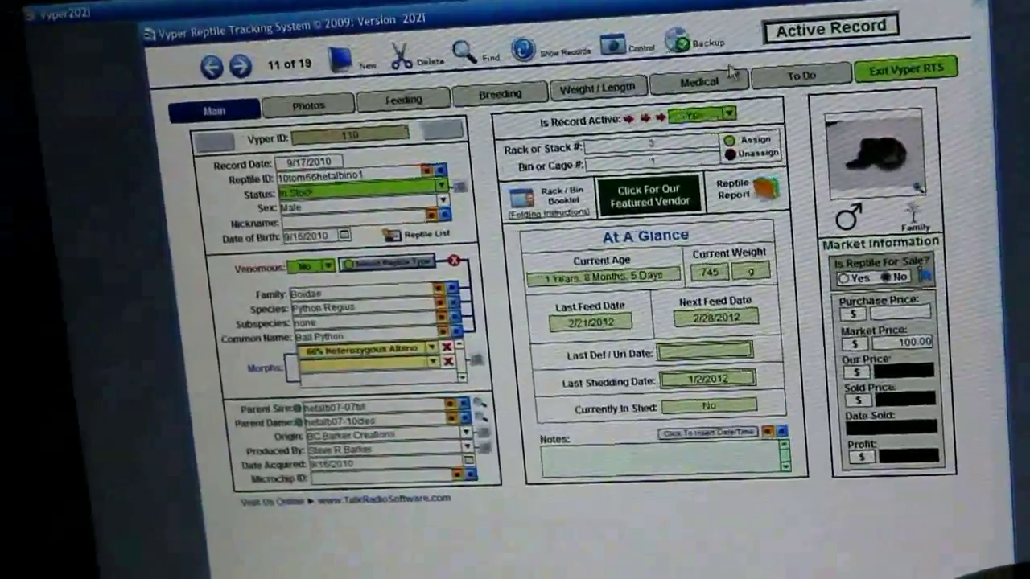
left_click(638, 46)
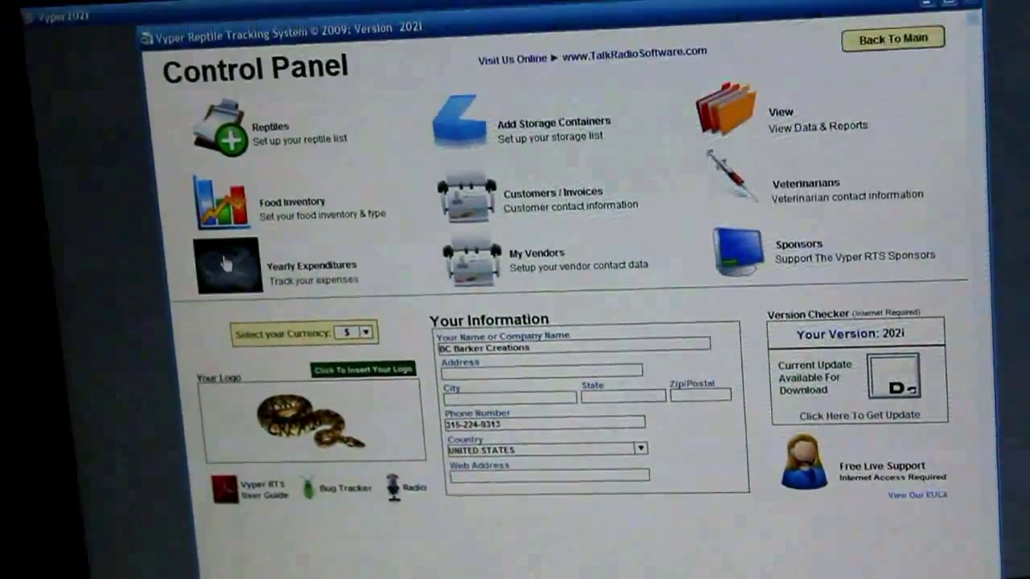
Preview the 2010 operating expenses report, totalling 4,163.12, without printing it.
left_click(227, 265)
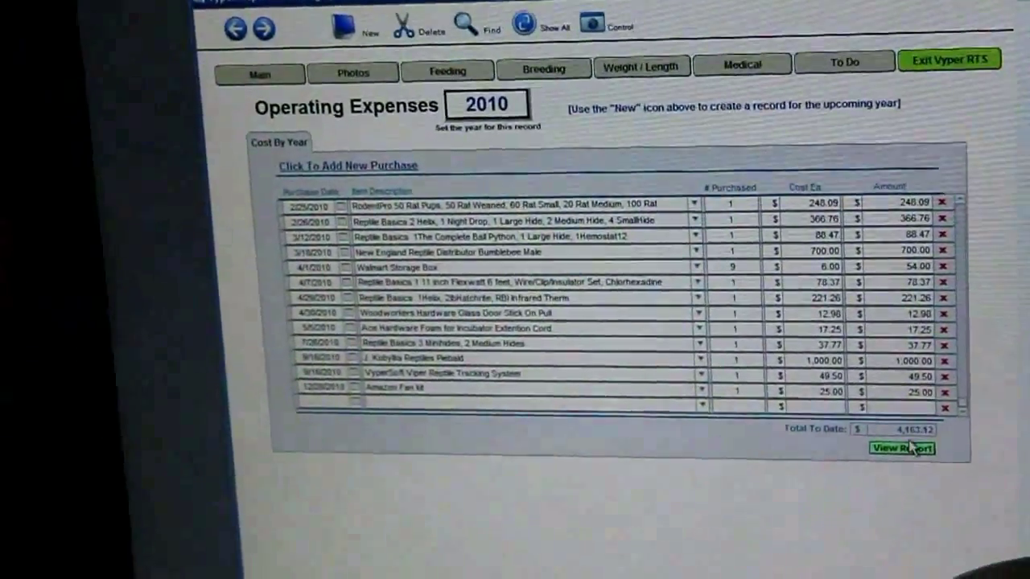
left_click(902, 449)
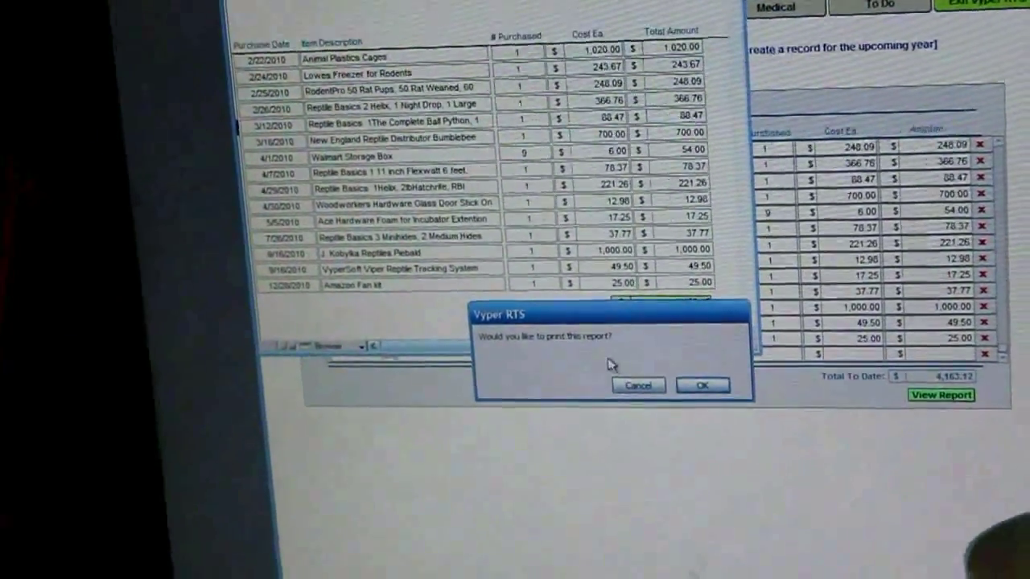
left_click(637, 386)
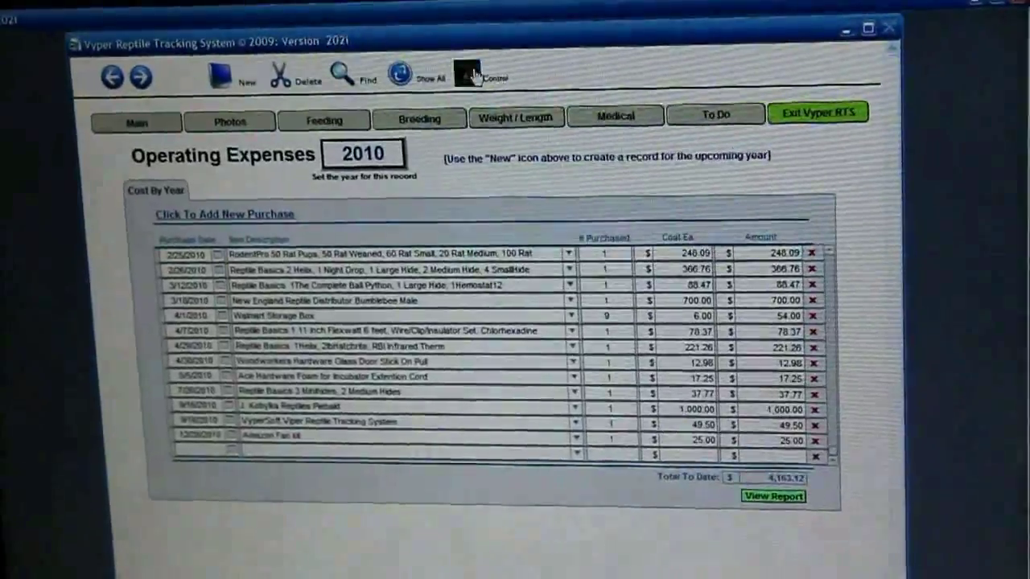
left_click(473, 75)
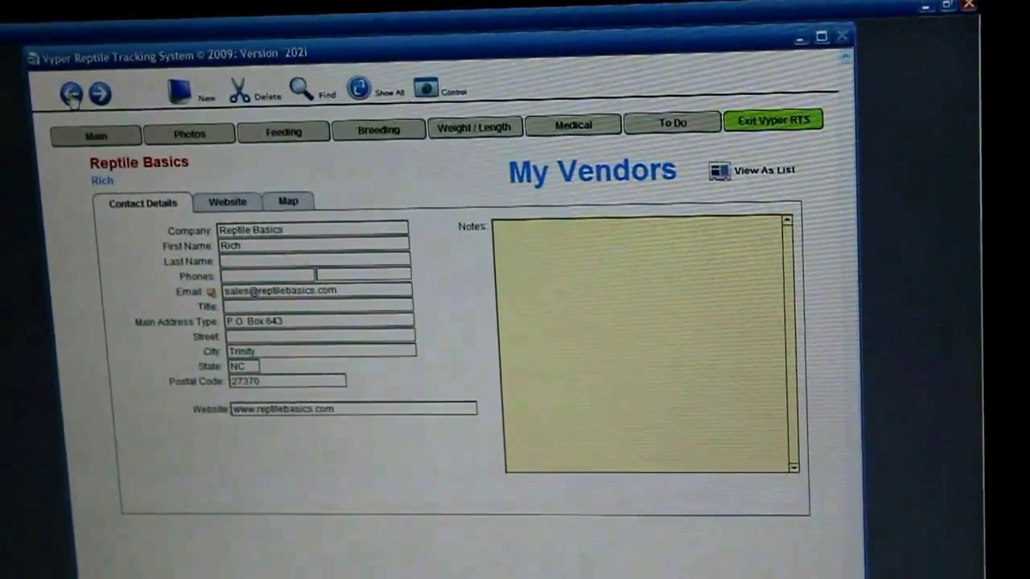
Browse back to the BHB Enterprises vendor contact and return to the Control Panel.
left_click(72, 93)
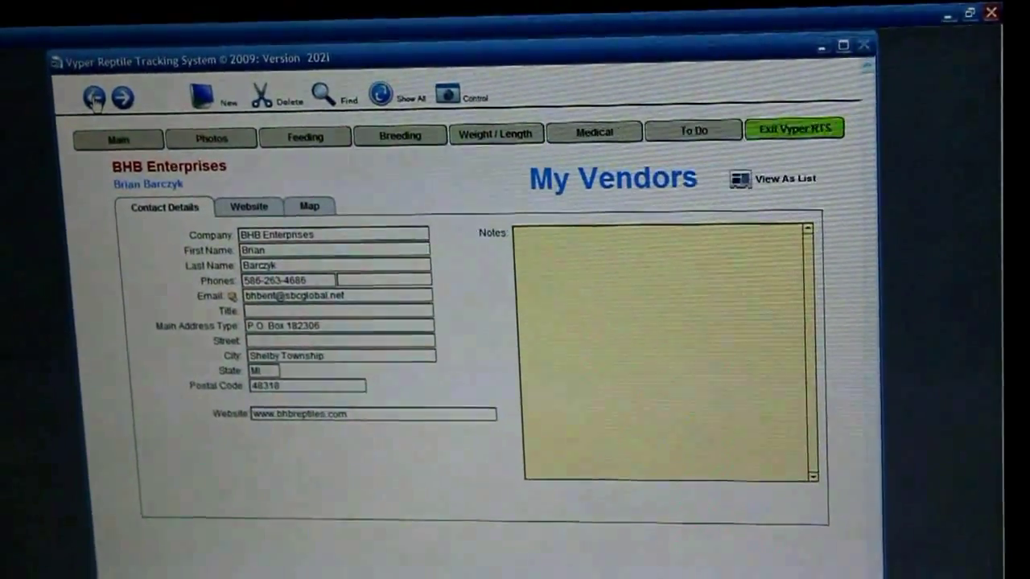
left_click(122, 97)
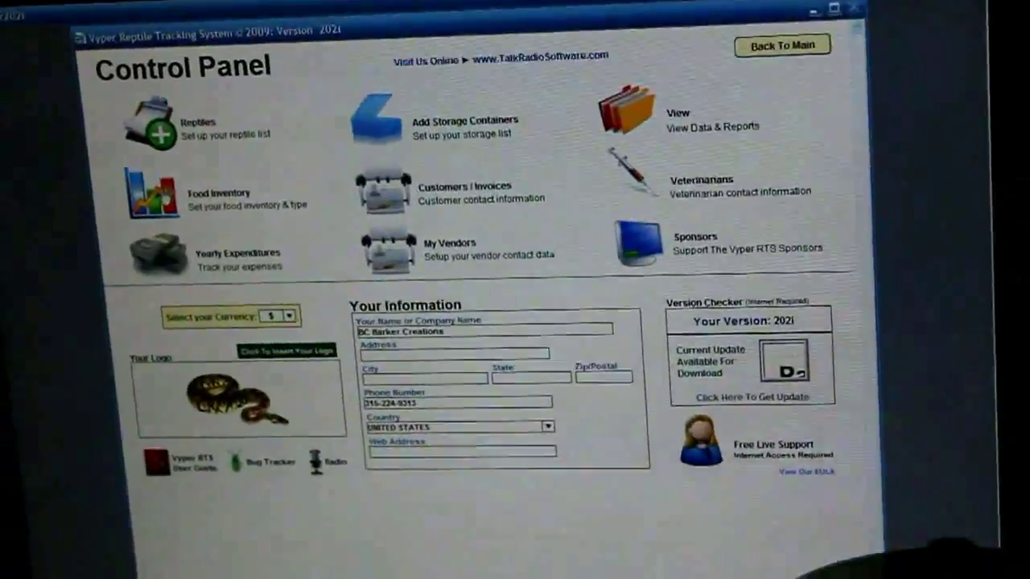
Return to reptile 110's main record, an active male albino ball python.
left_click(151, 193)
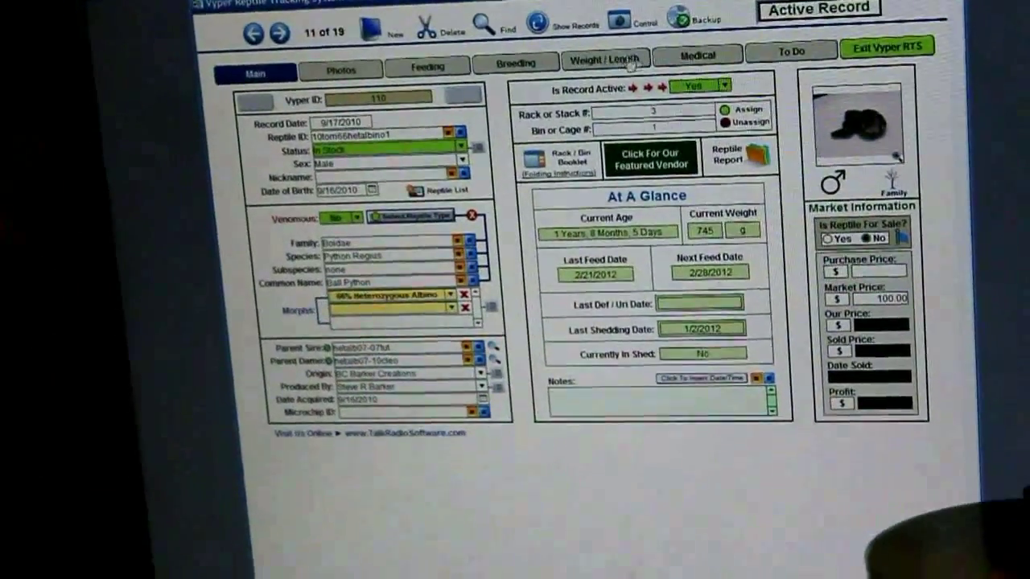
left_click(427, 66)
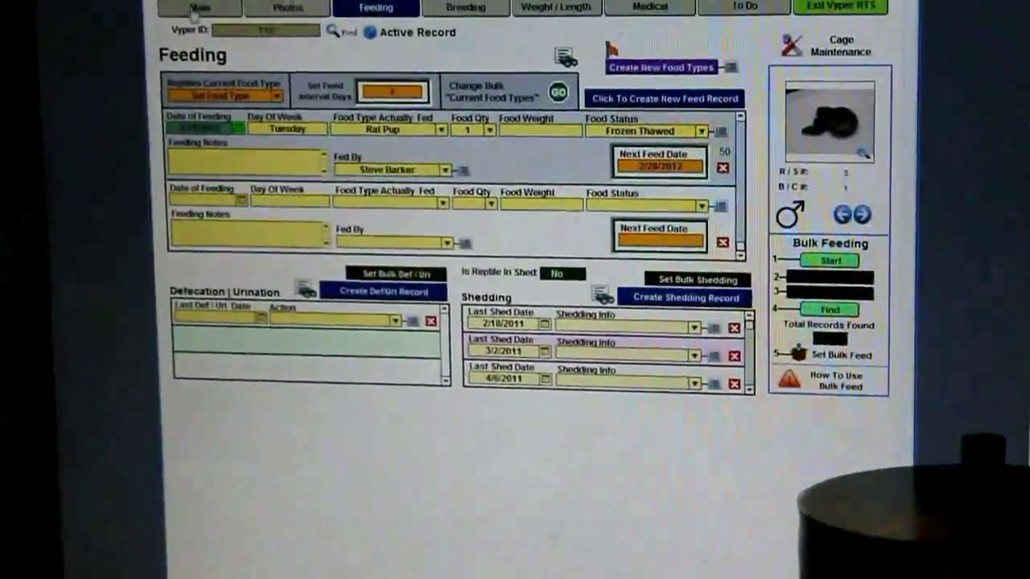
left_click(198, 7)
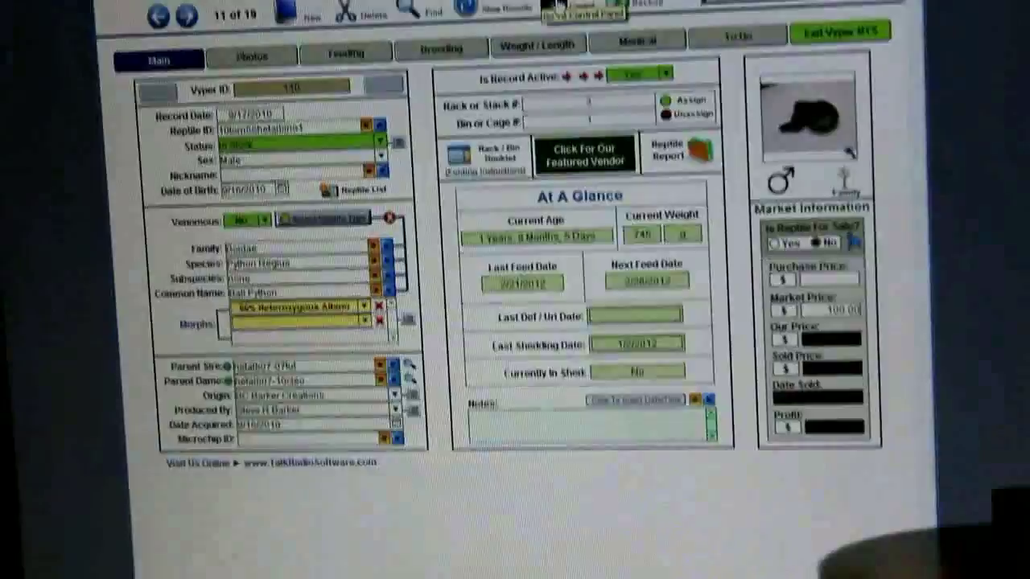
left_click(584, 10)
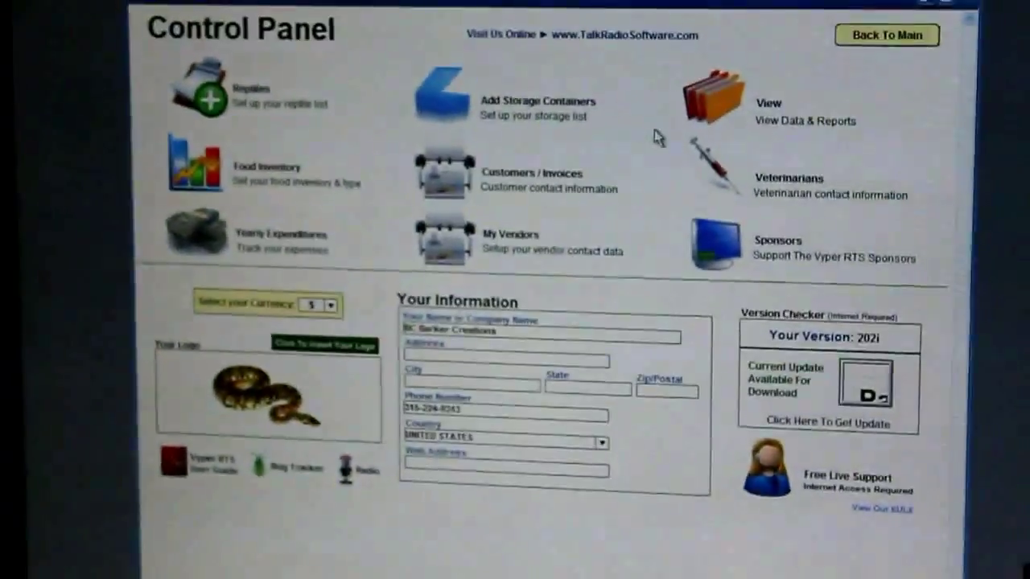
left_click(438, 93)
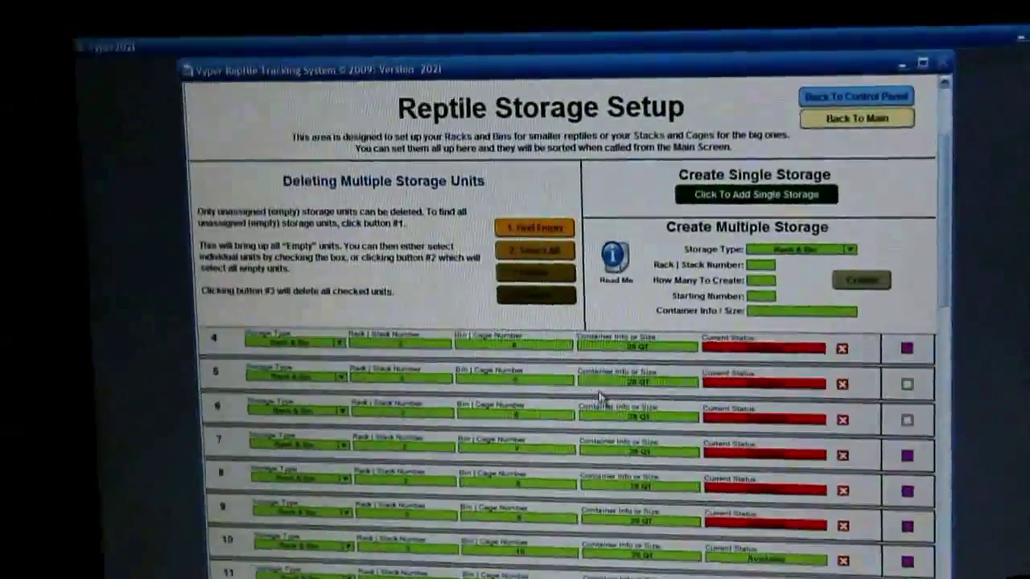
scroll("down", 3)
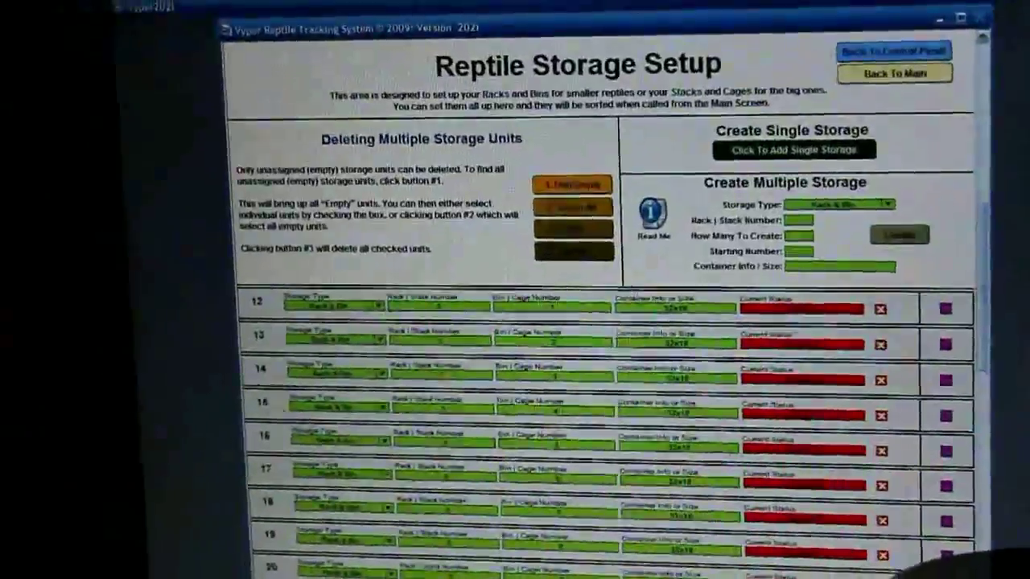
scroll("down", 3)
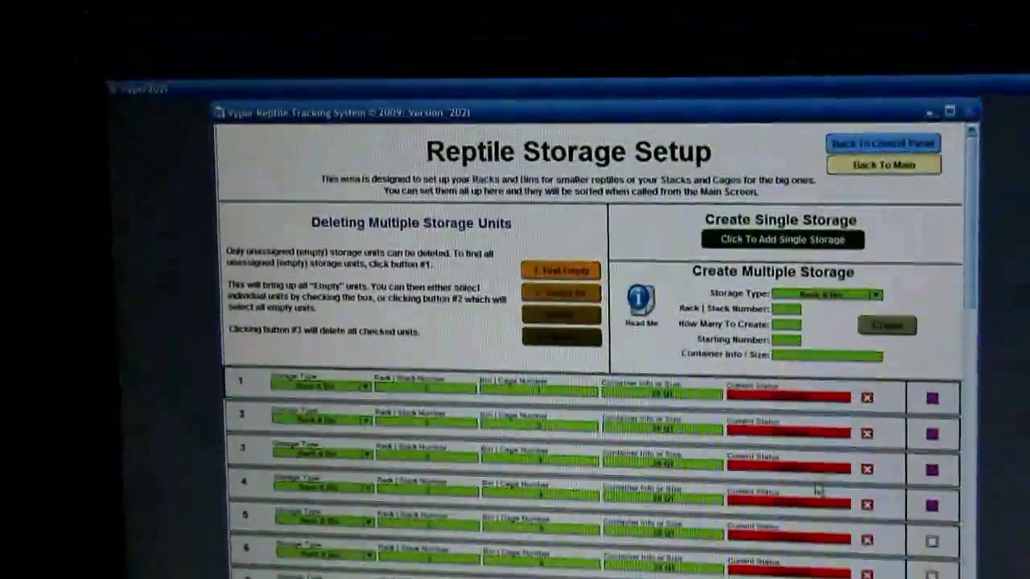
scroll("down", 3)
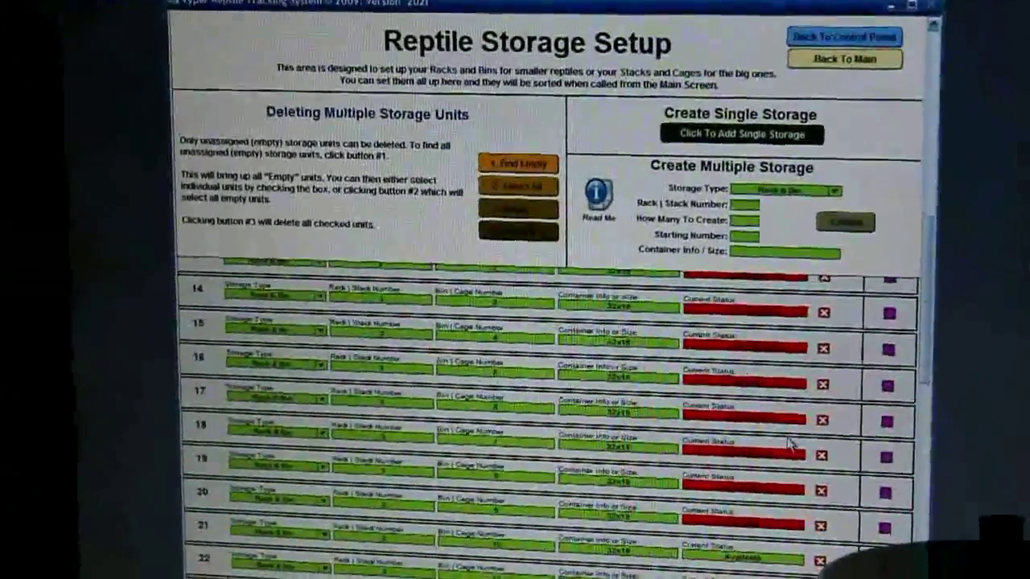
scroll("down", 3)
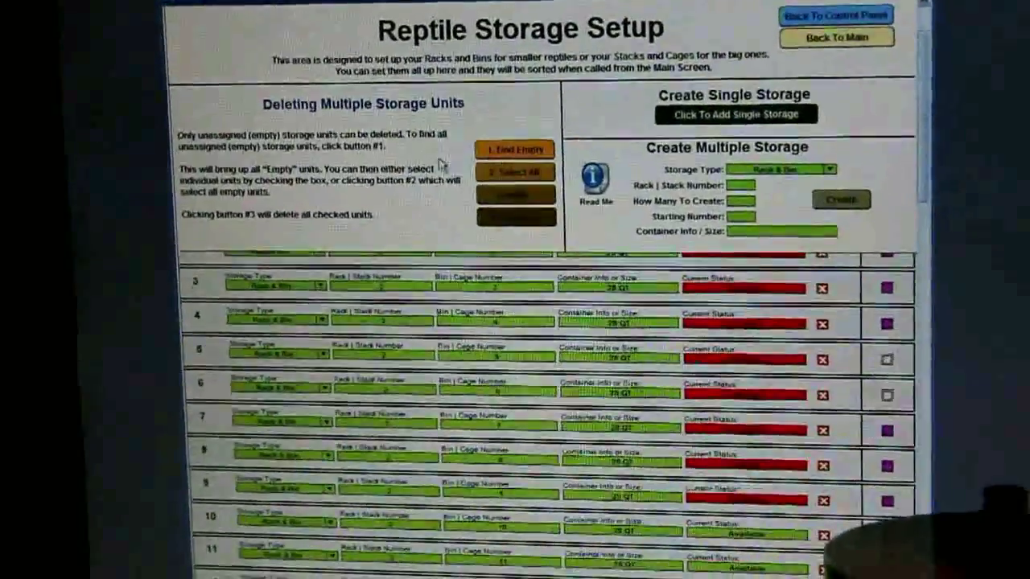
left_click(836, 14)
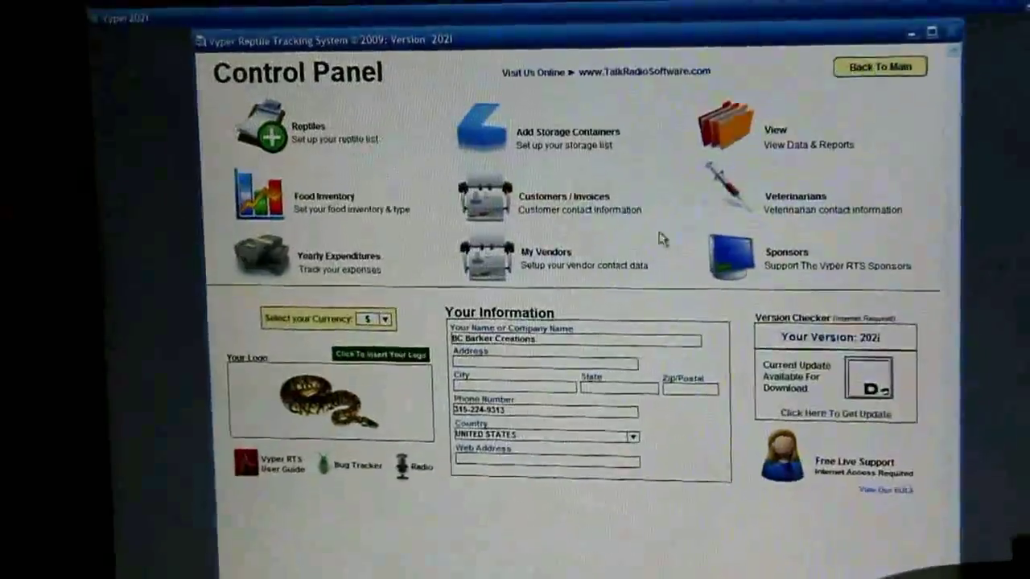
View the $700 purchased-reptile cost and empty hatch date reports, then list in-stock reptiles.
left_click(485, 197)
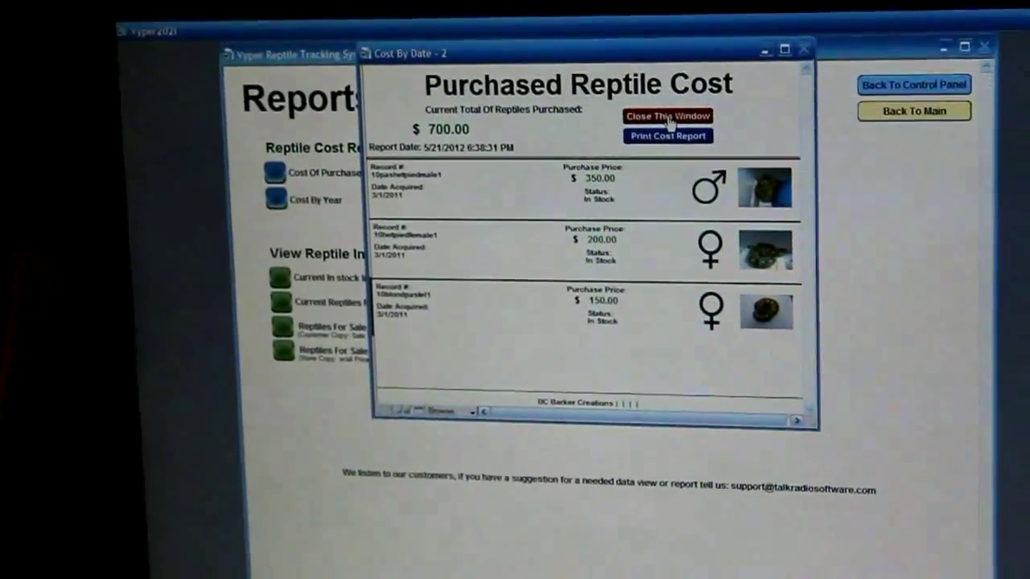
left_click(667, 116)
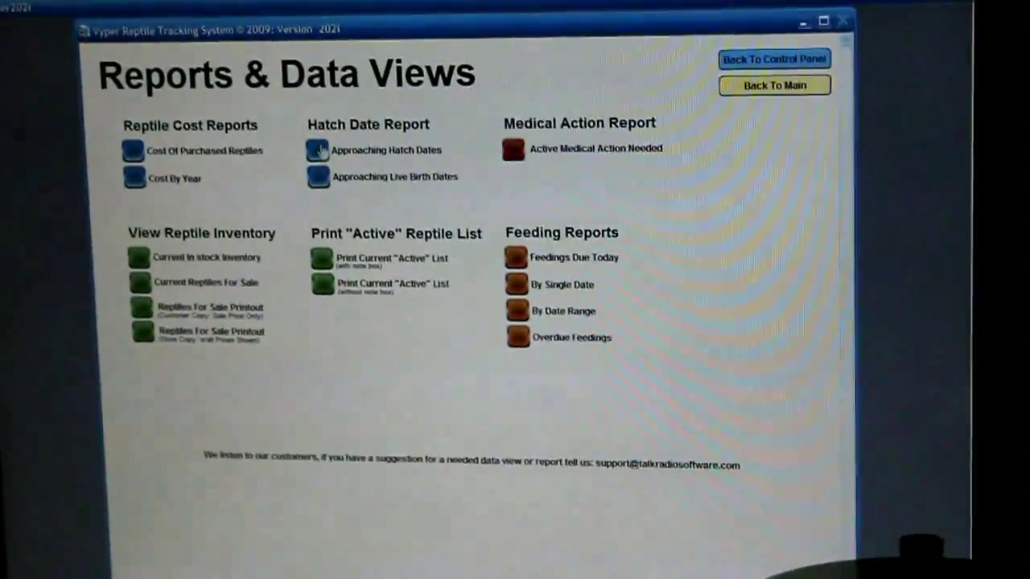
left_click(317, 149)
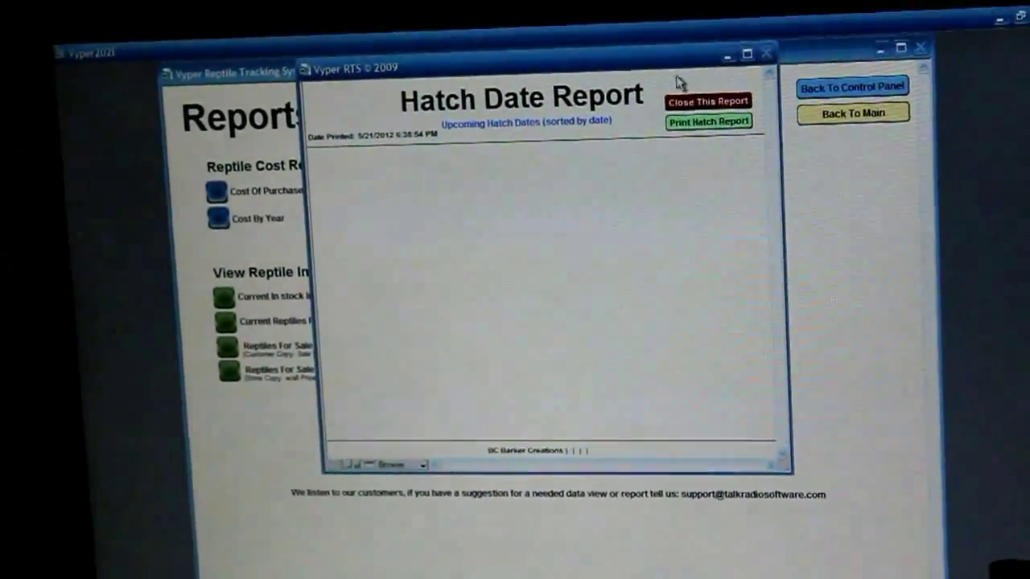
left_click(708, 101)
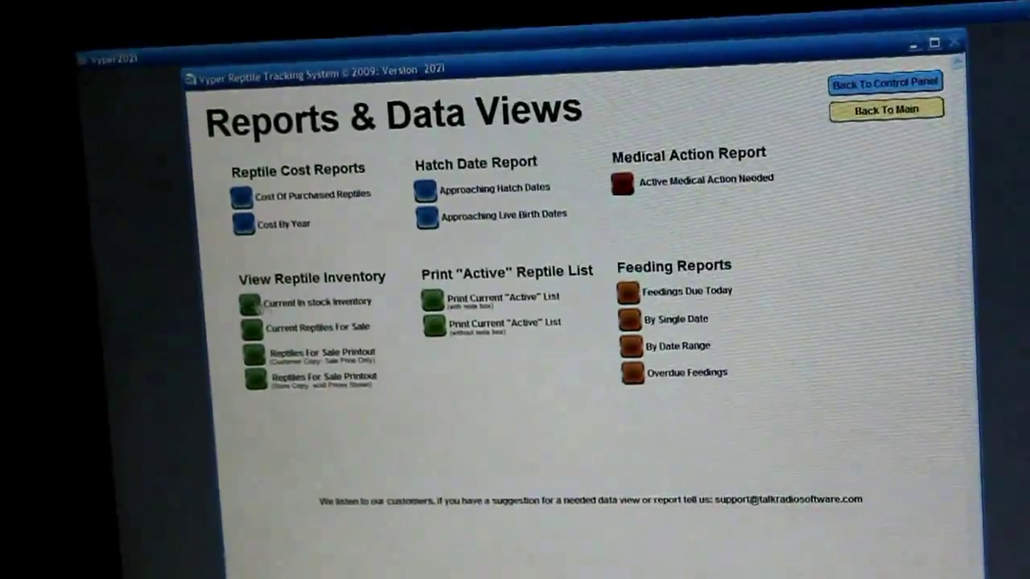
left_click(244, 304)
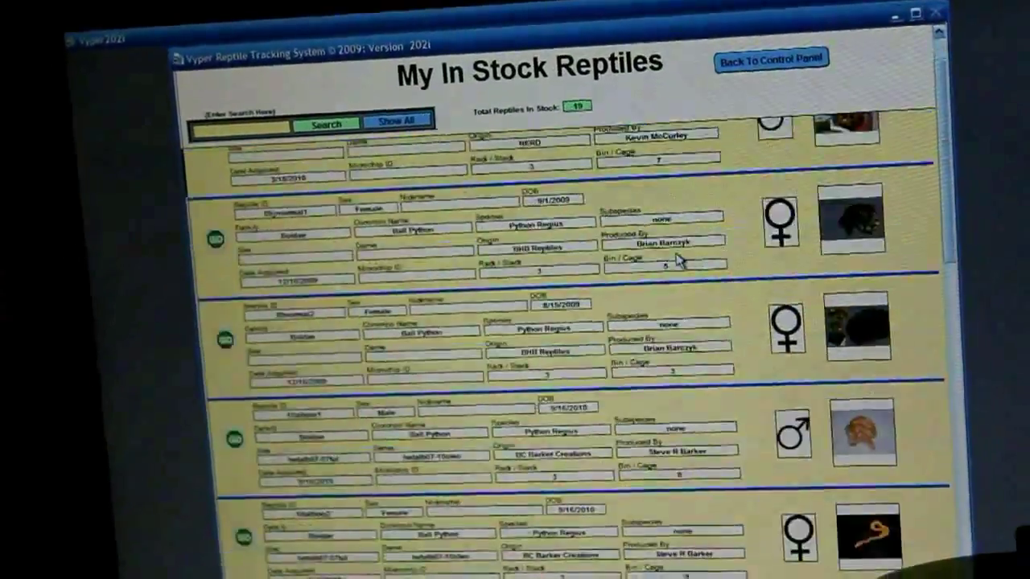
Scroll through the 19 in-stock reptiles, then leave the list.
scroll("down", 3)
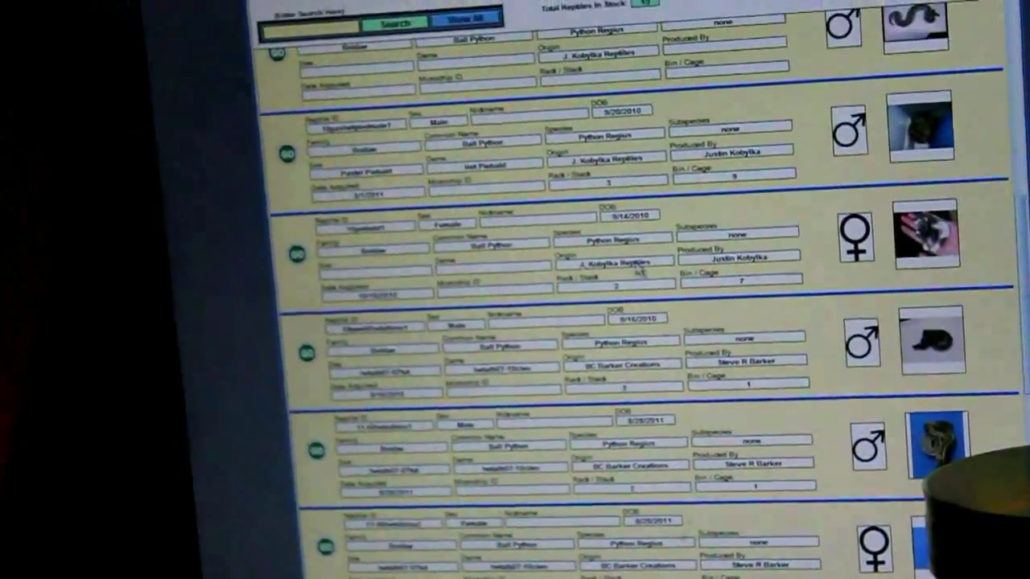
scroll("down", 3)
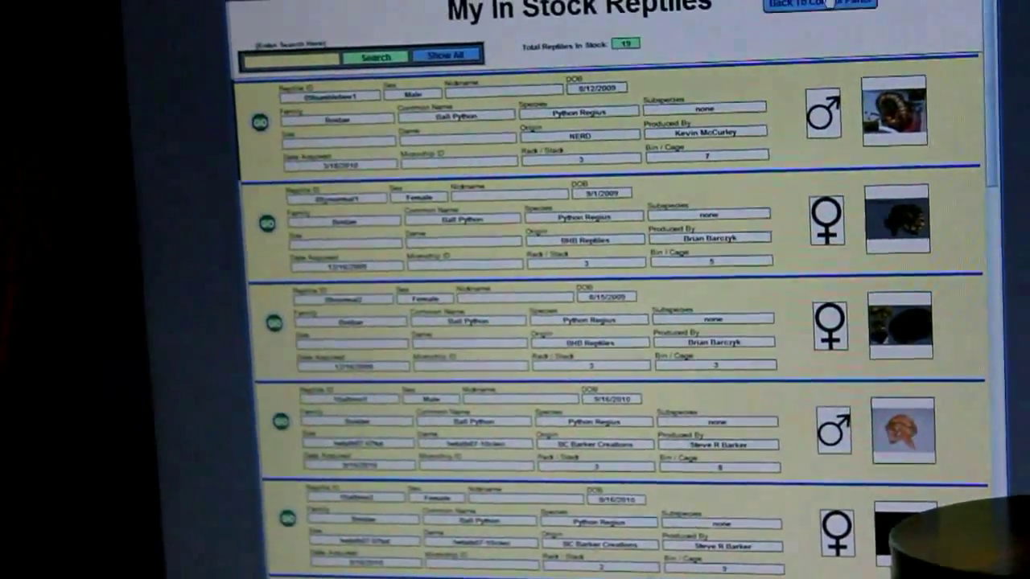
left_click(819, 4)
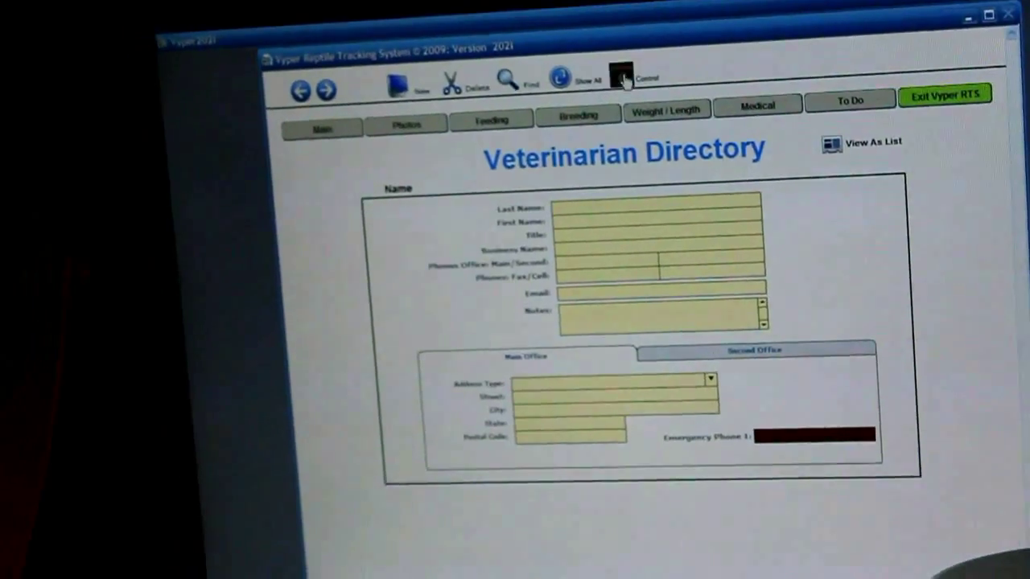
Return via Control and Back To Main to the male ball python, then view feeding records.
left_click(621, 77)
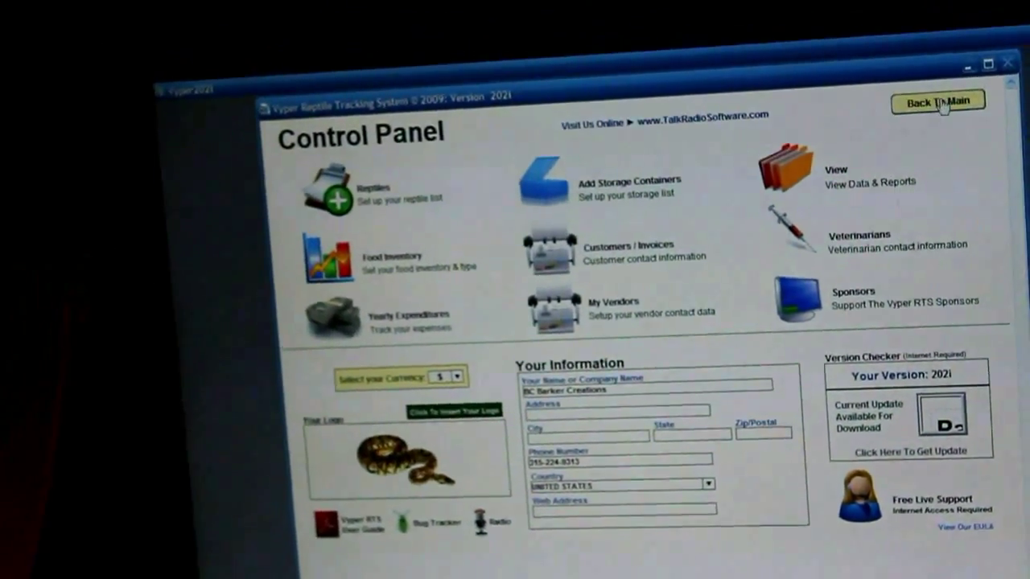
left_click(937, 101)
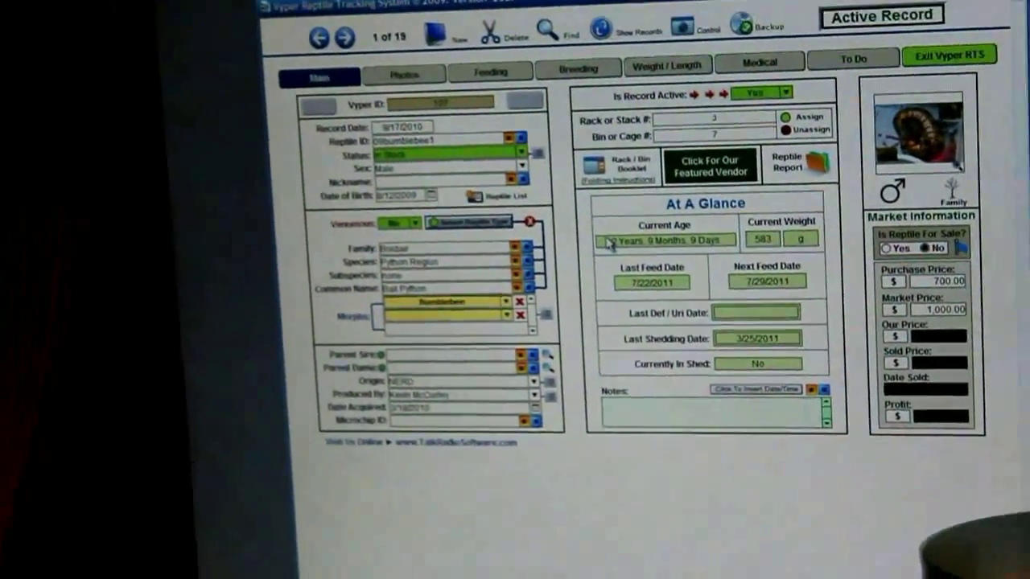
left_click(491, 72)
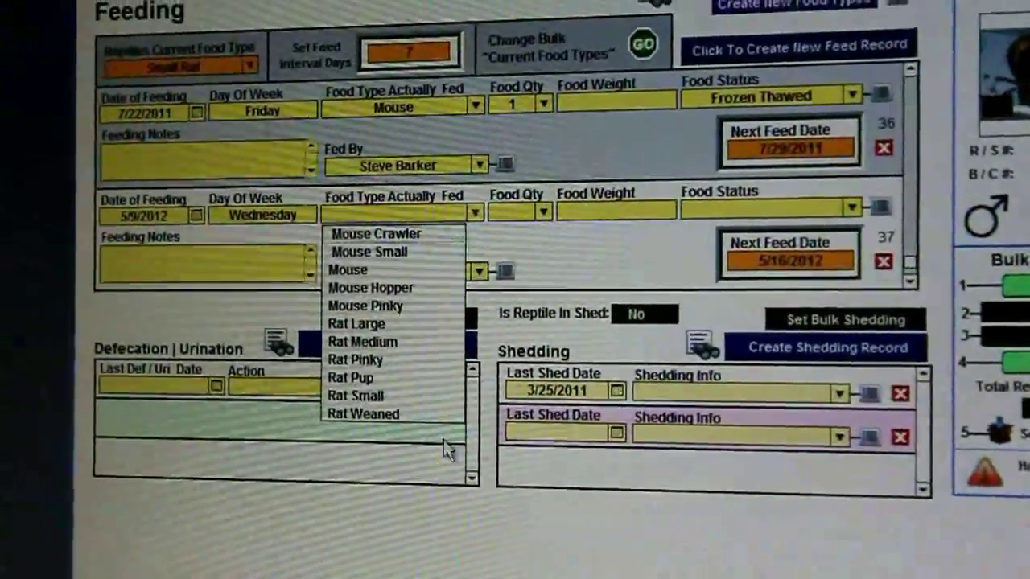
Set the 5/9/2012 feeding to Mouse Hopper, then delete row 37 and confirm.
left_click(371, 287)
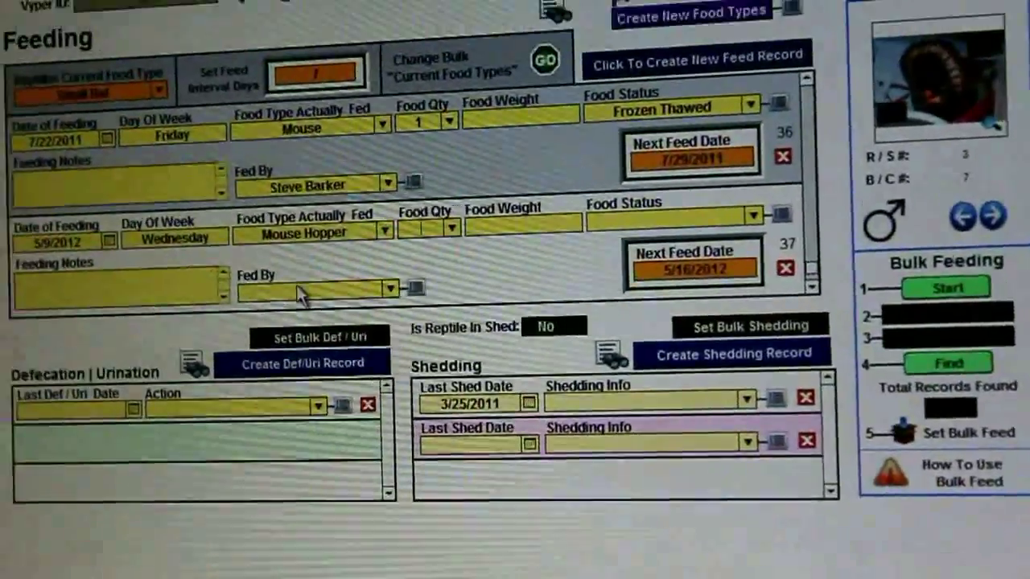
left_click(399, 232)
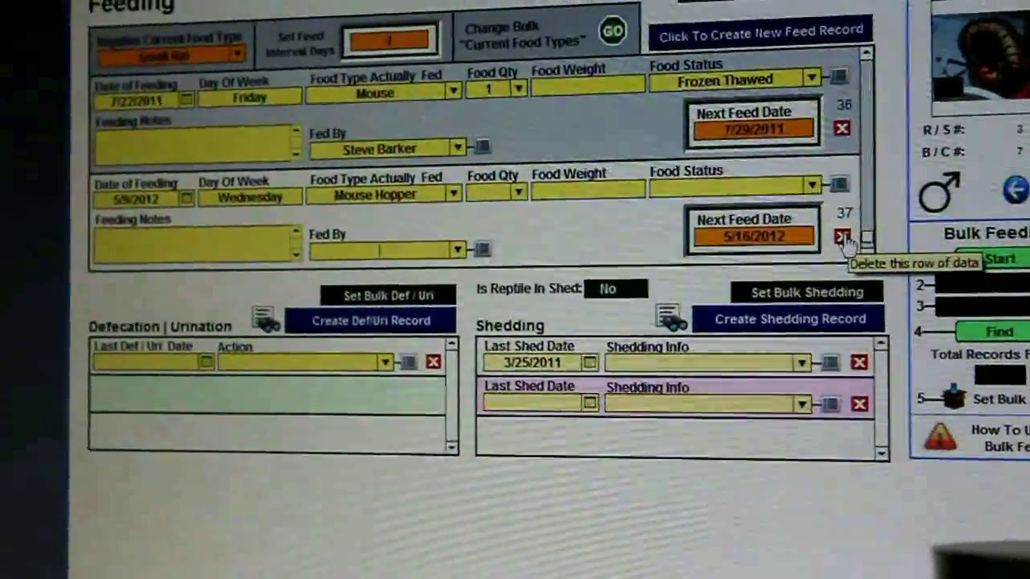
left_click(841, 238)
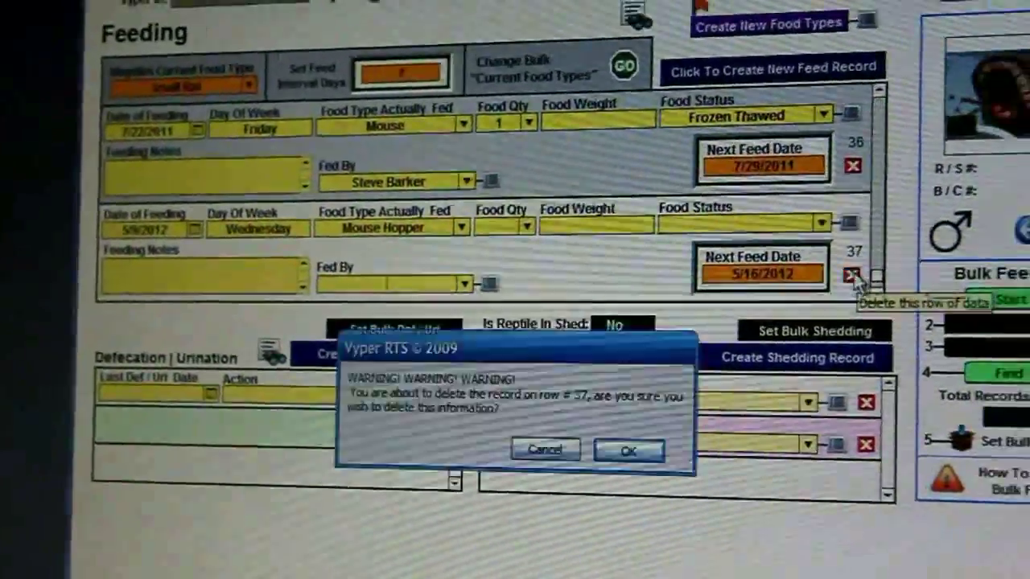
left_click(629, 450)
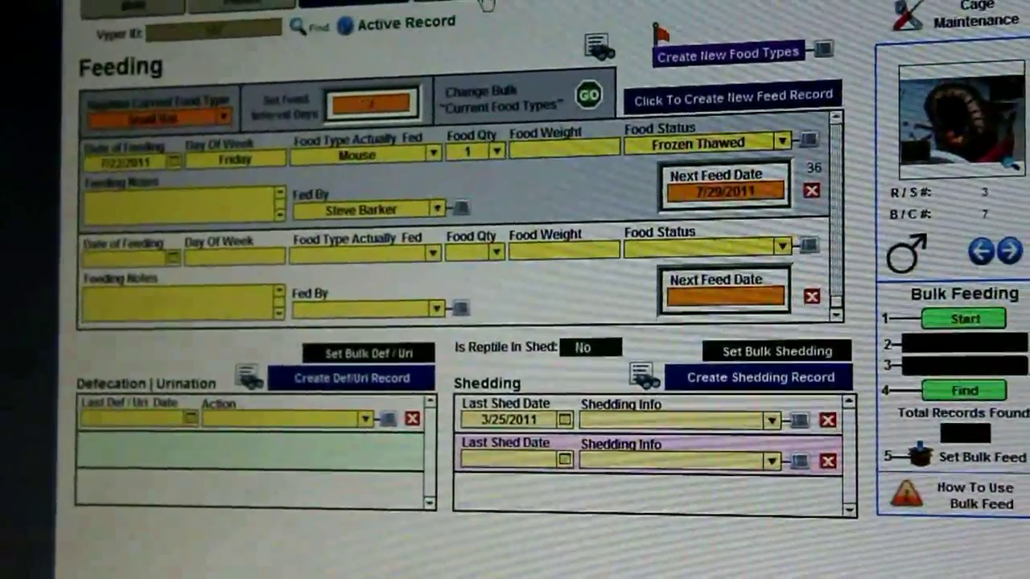
From the Main tab, start the Rack / Bin Booklet print and cancel it.
left_click(551, 62)
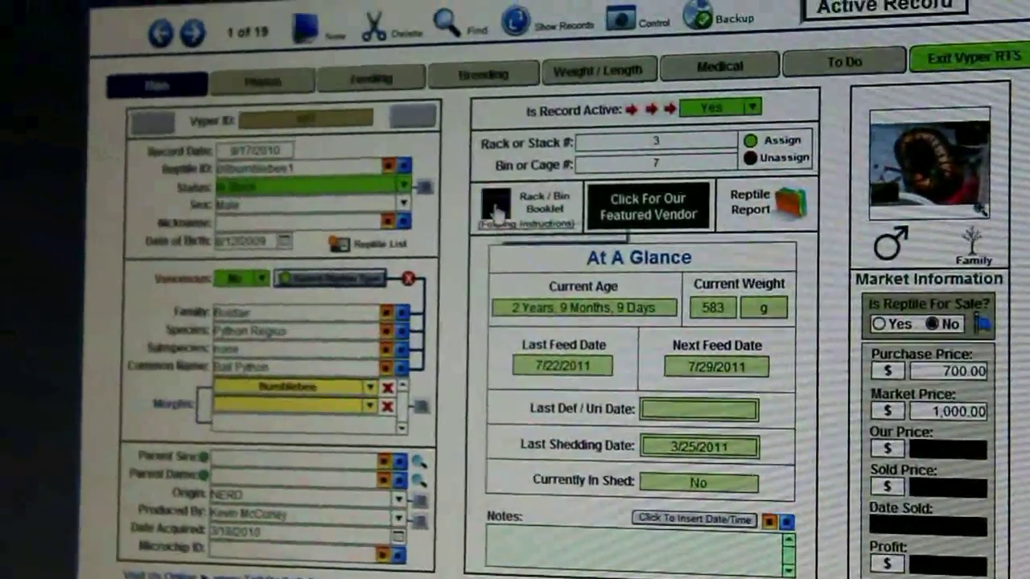
left_click(512, 208)
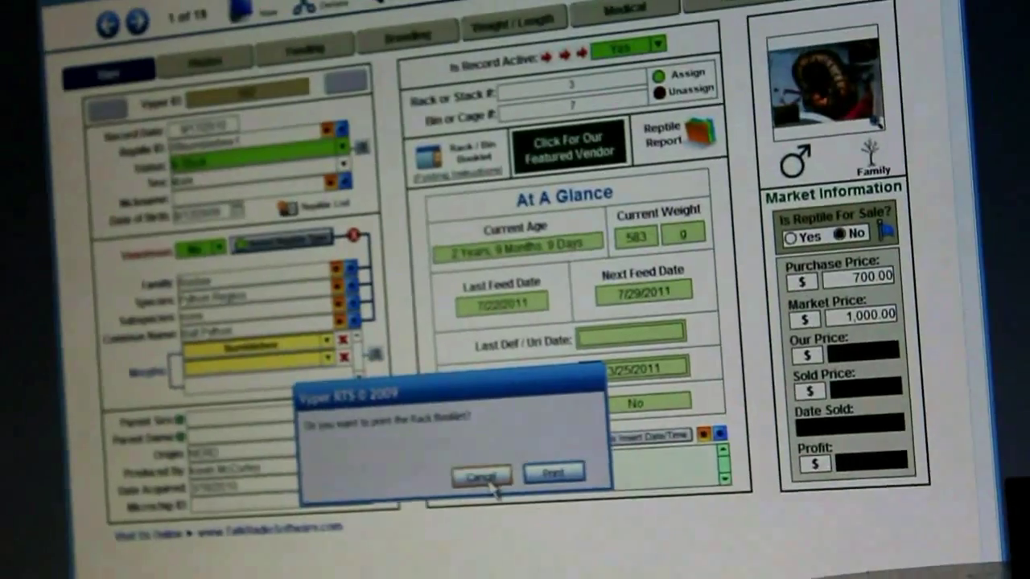
left_click(553, 473)
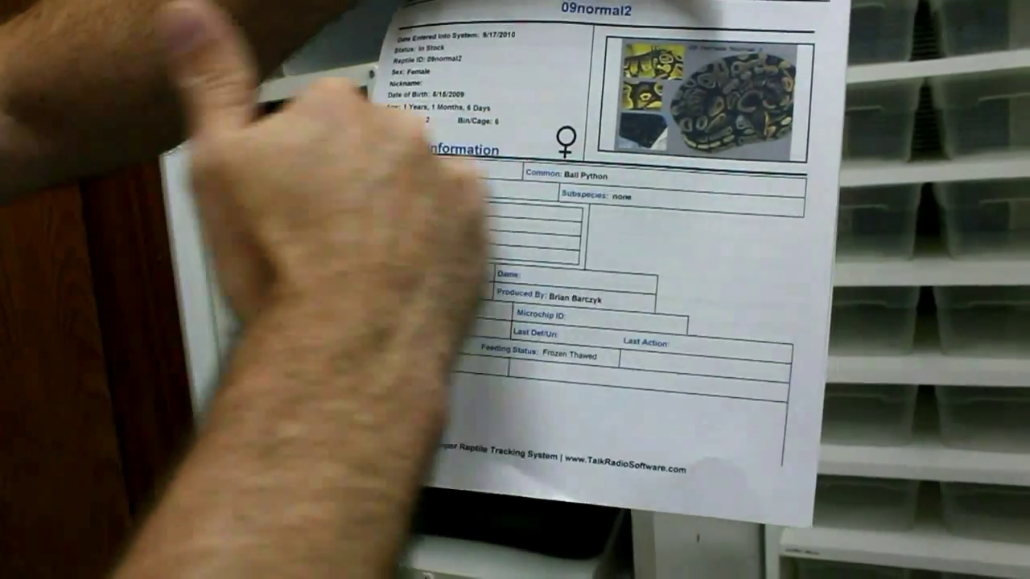